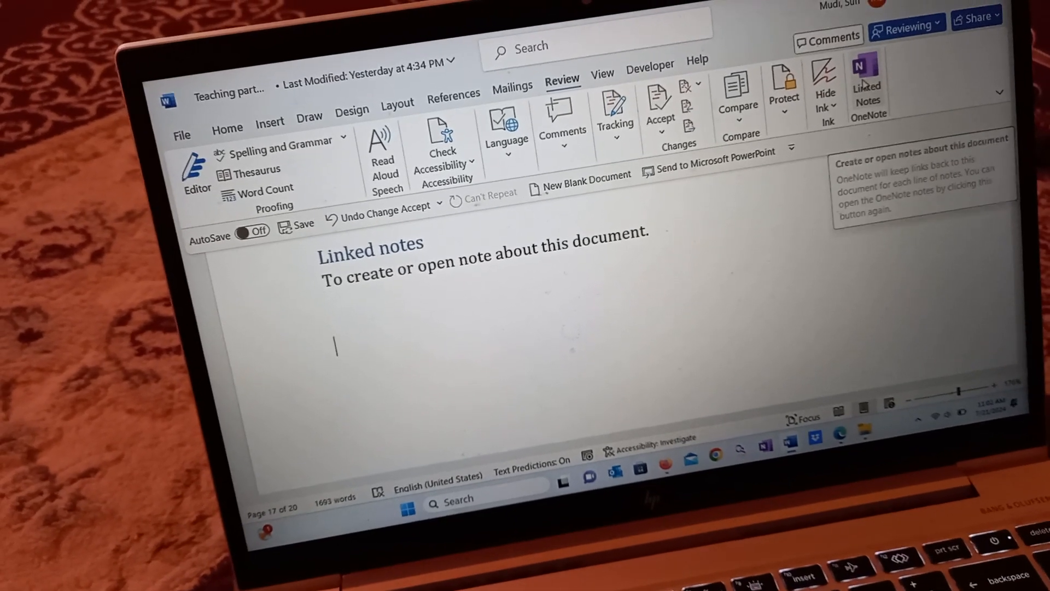
Request a linked OneNote note from the Review tab's Linked Notes command.
click(866, 80)
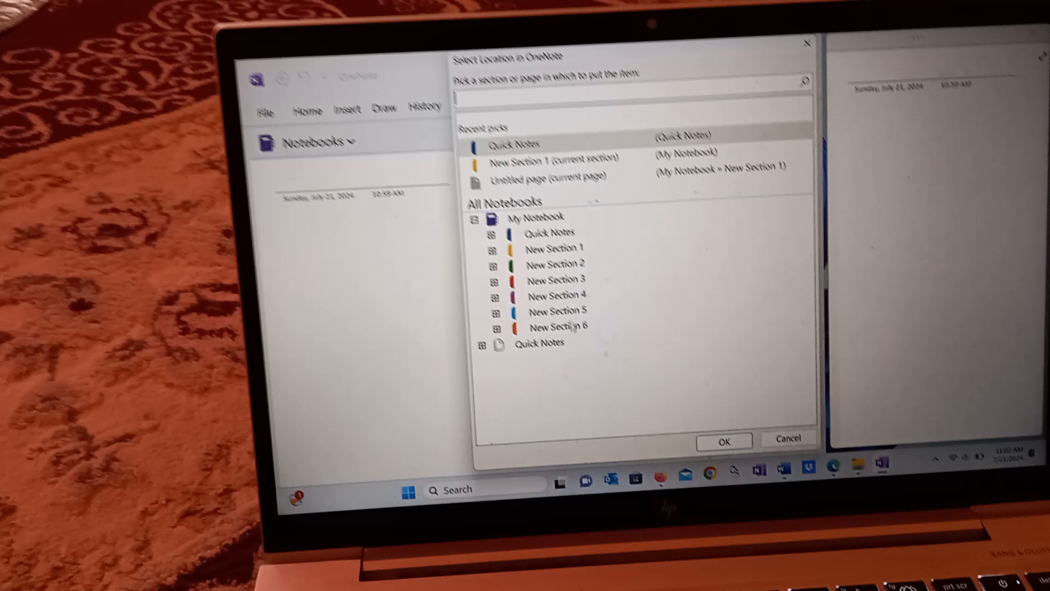
mouse_move(549, 310)
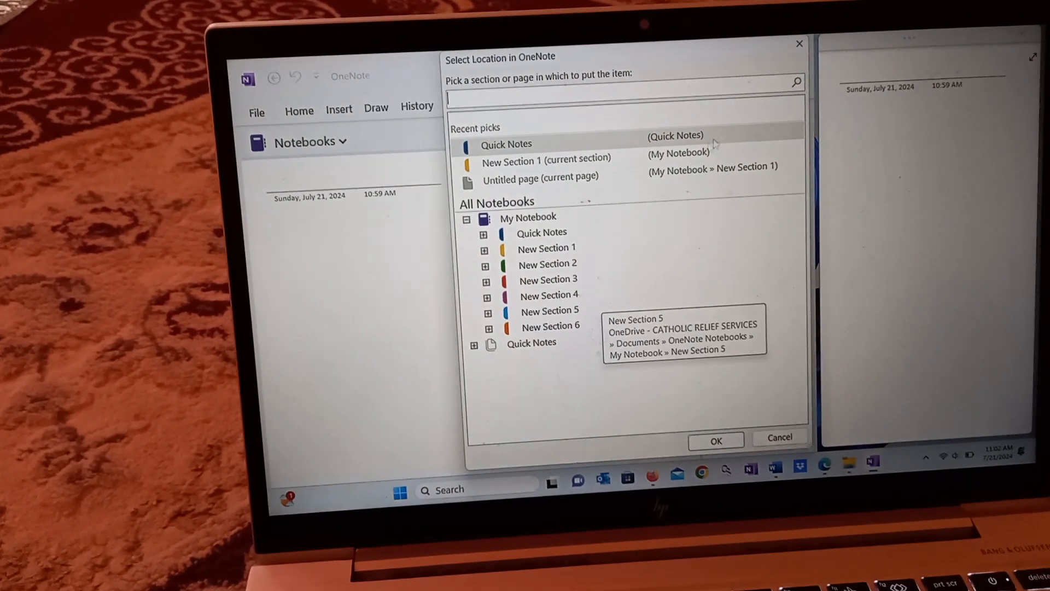
Store the linked note in New Section 1 of My Notebook.
click(778, 436)
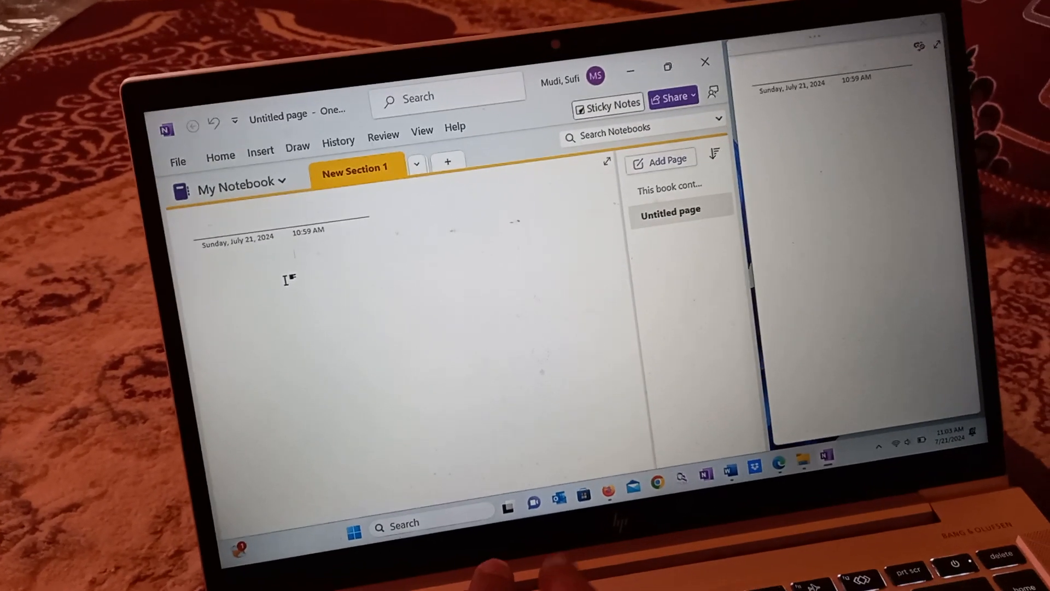
Type the note 'This book contains 9 parts. It has 87 lessons' on the page.
text(This book)
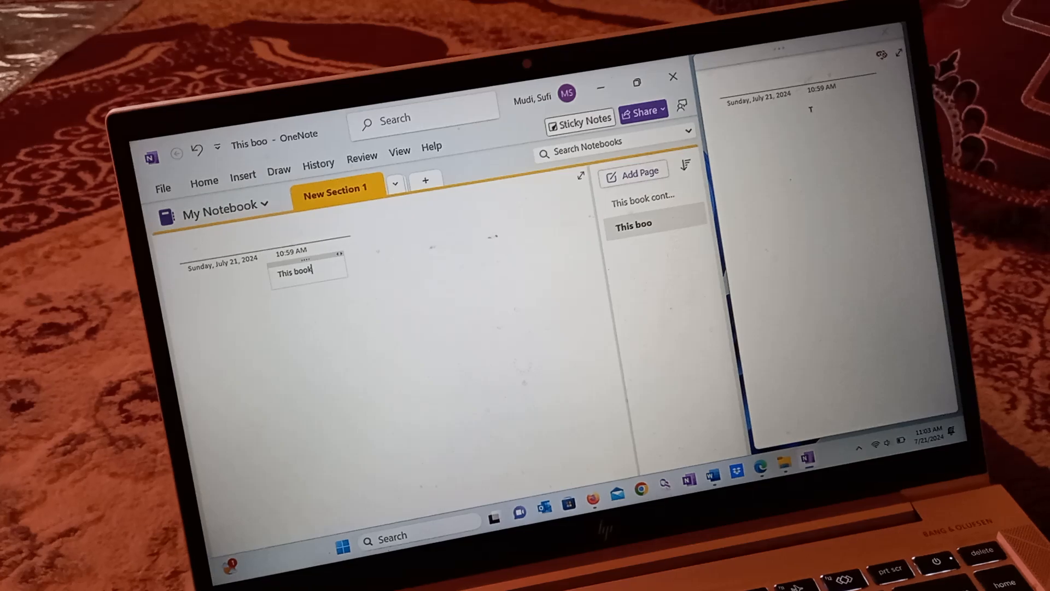
text(cont)
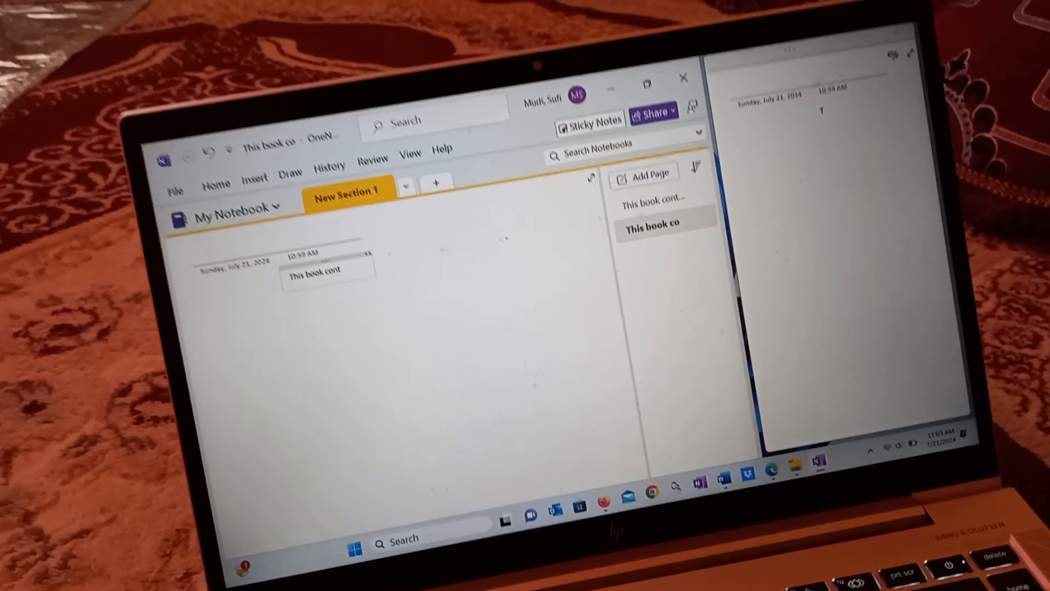
text(ains)
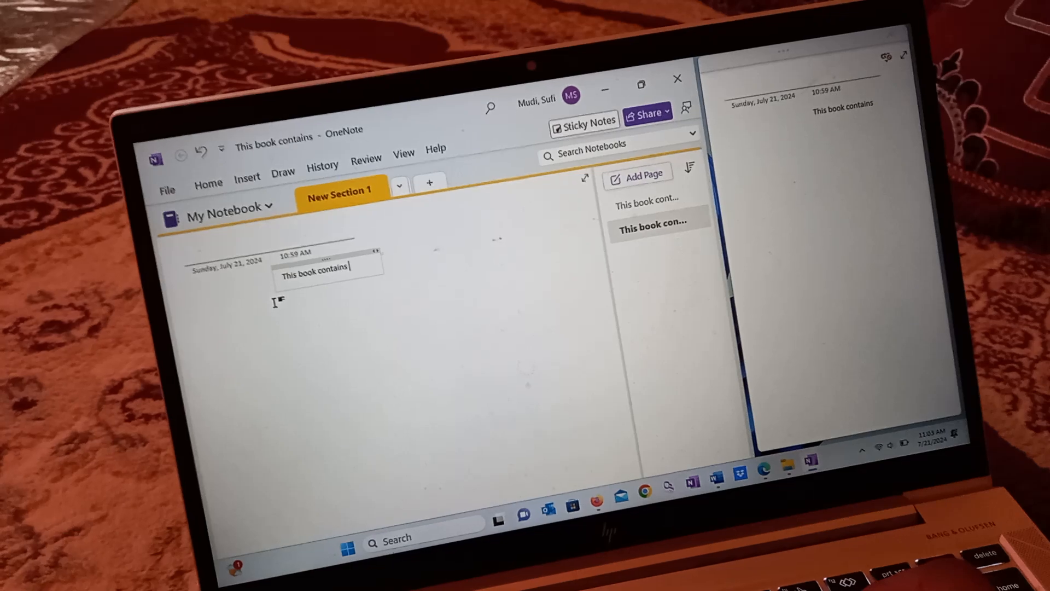
text(9 p)
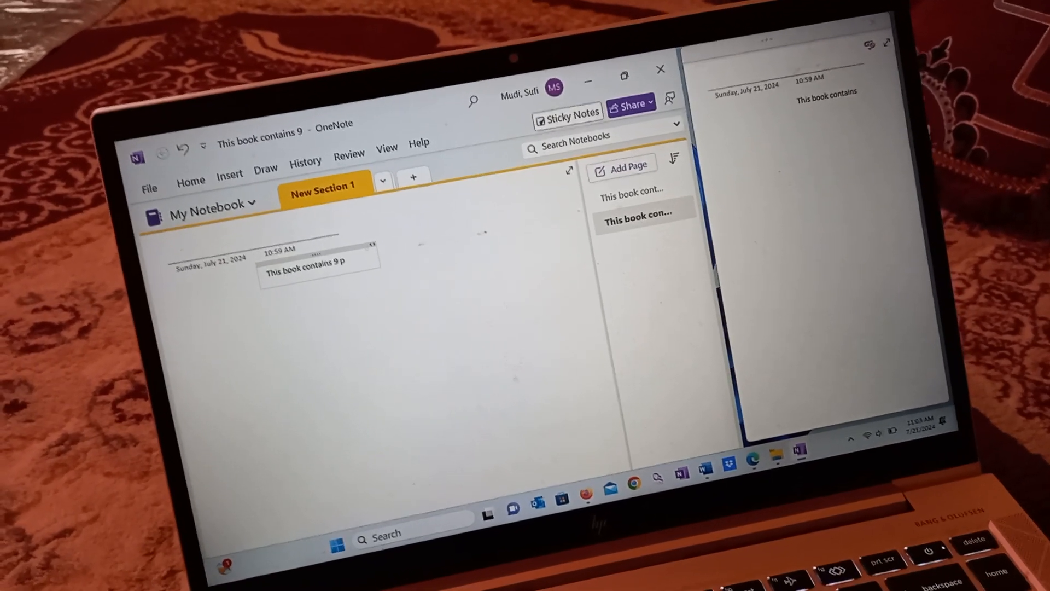
text(arts .)
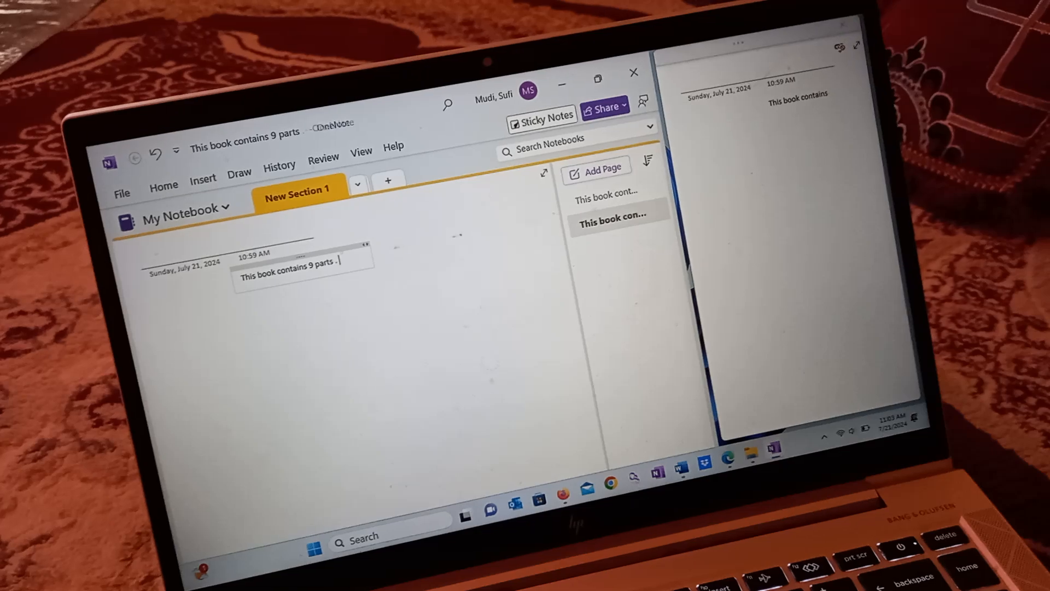
text(It)
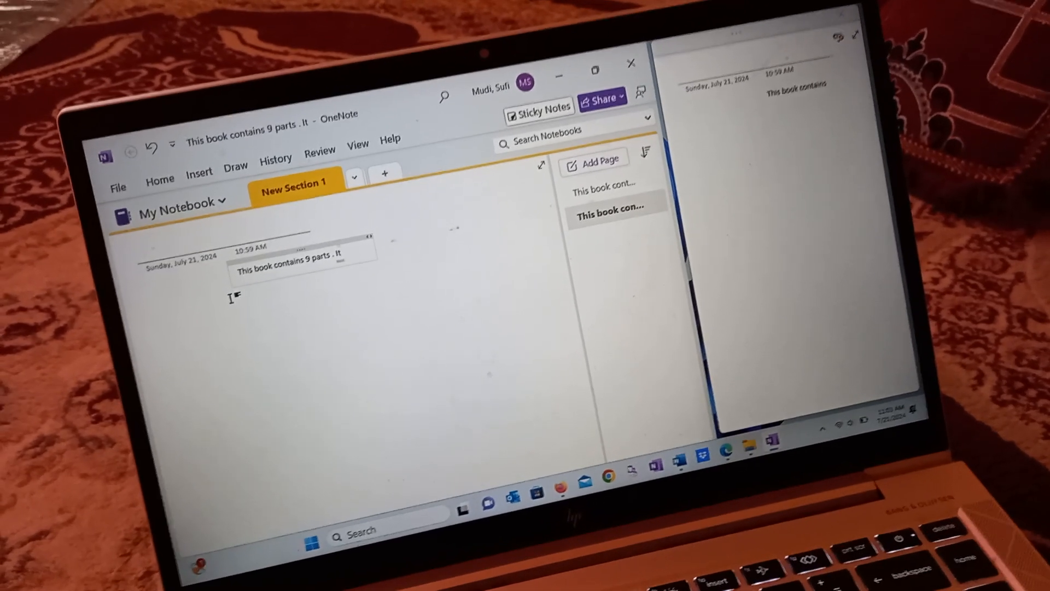
text(has)
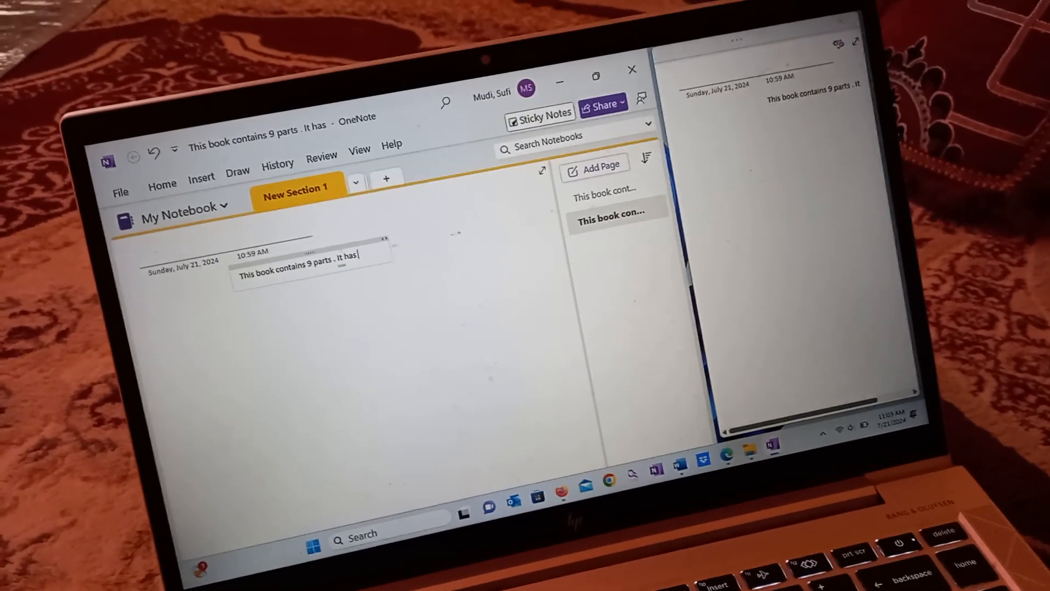
text(8)
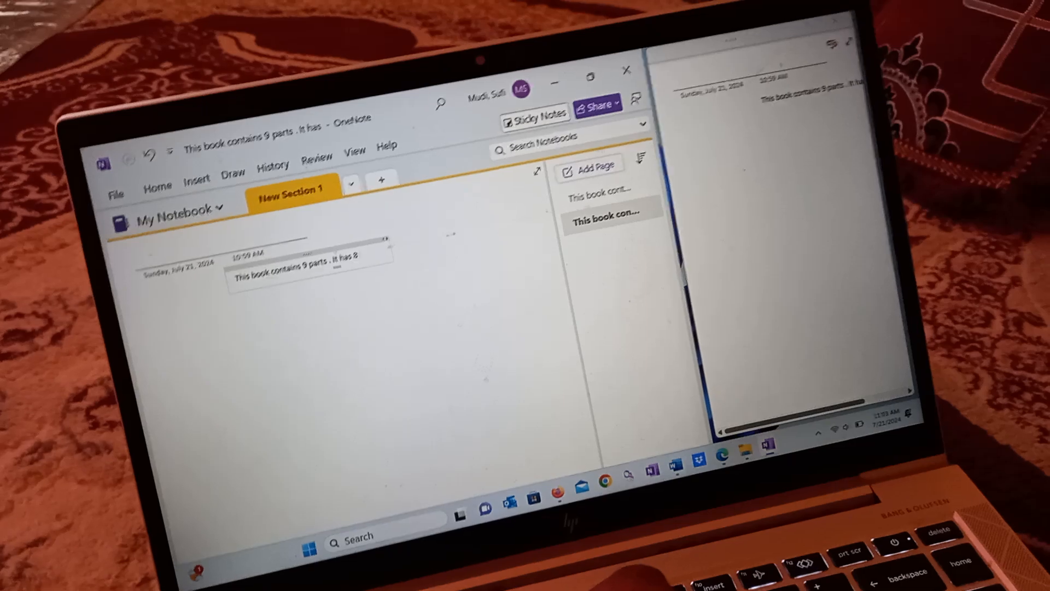
text(87 lessons)
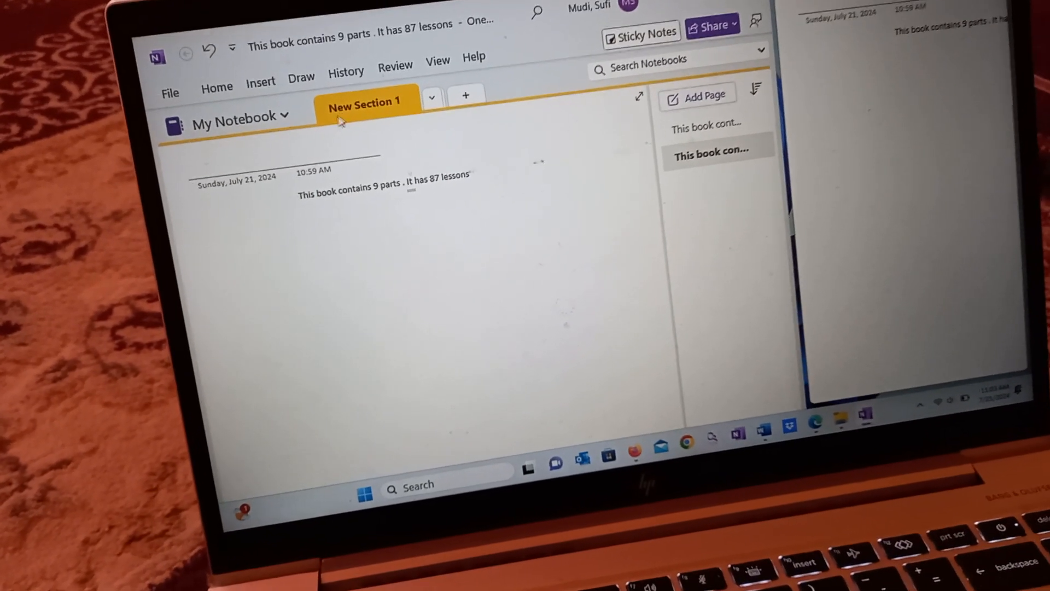
mouse_move(361, 101)
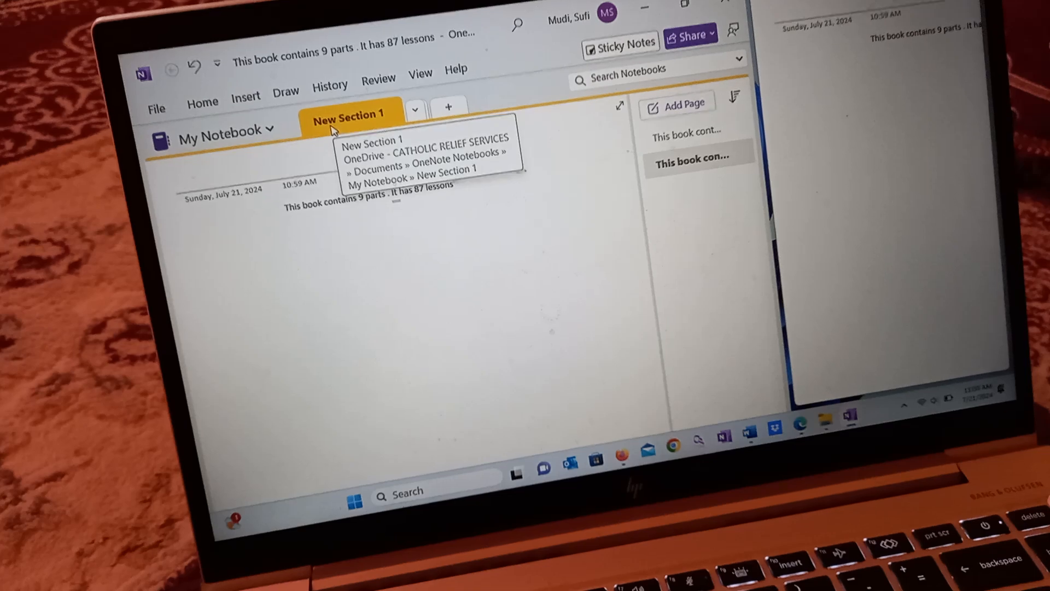